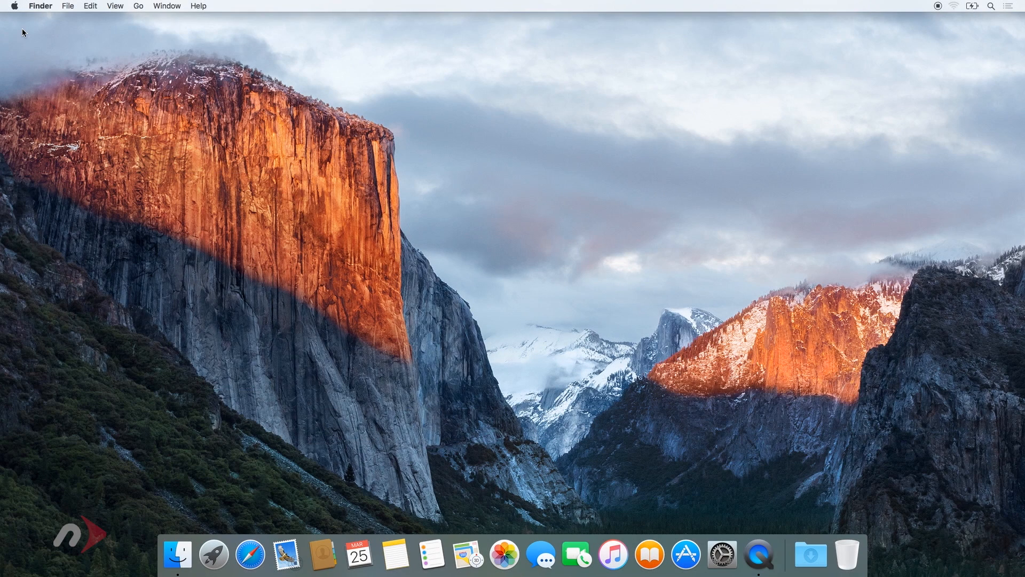
# - Launch System Preferences from the Apple menu
pyautogui.click(14, 6)
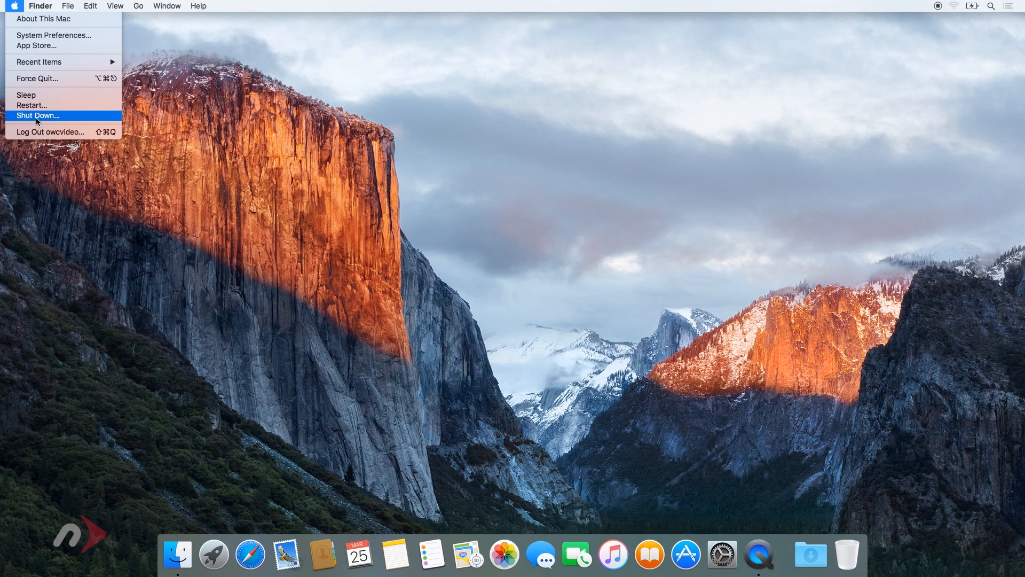
pyautogui.click(36, 115)
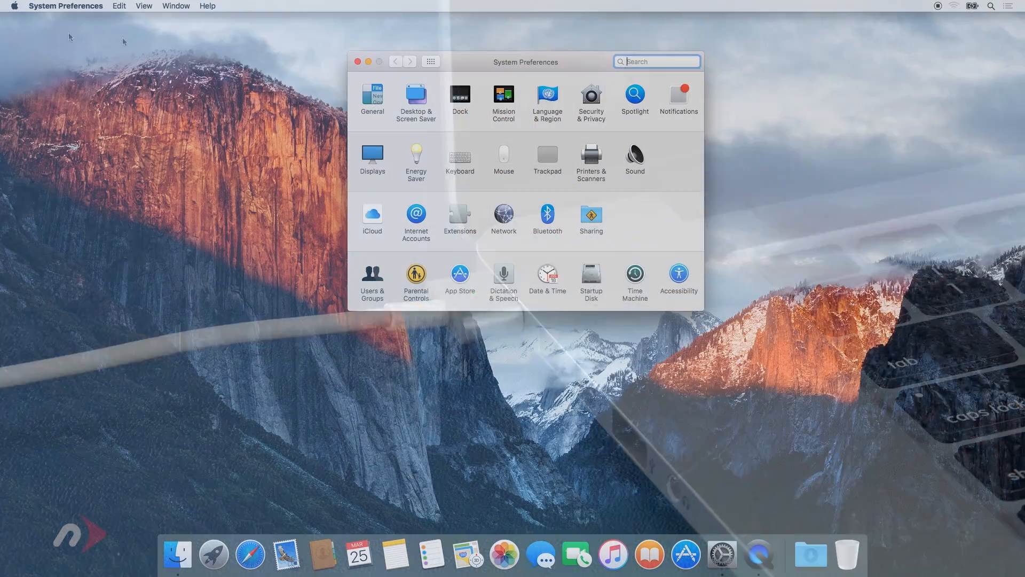
# - In Energy Saver on Power Adapter, set computer sleep to Never and disable hard-disk sleep
pyautogui.click(415, 157)
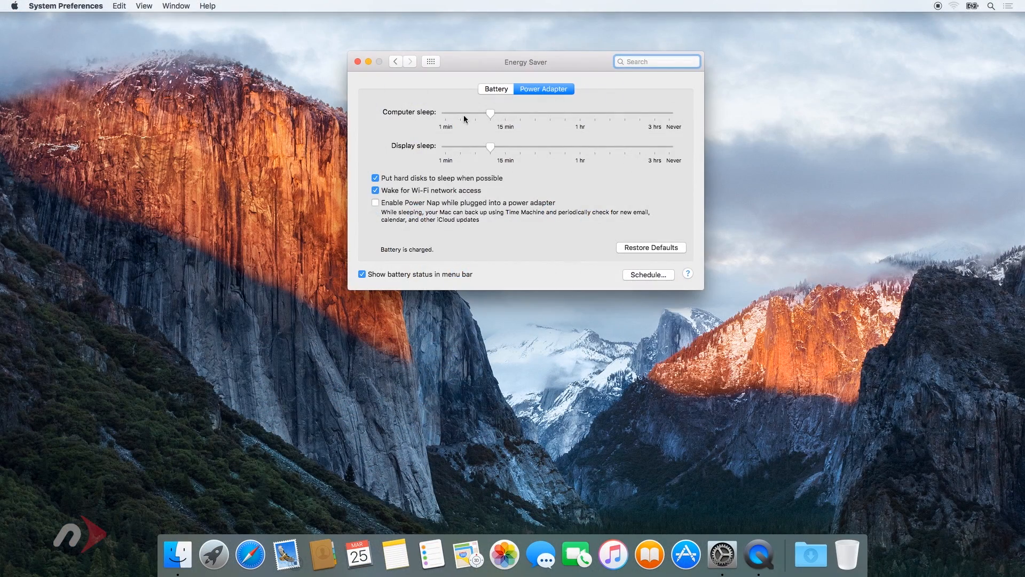
pyautogui.moveTo(492, 113); pyautogui.dragTo(669, 113)
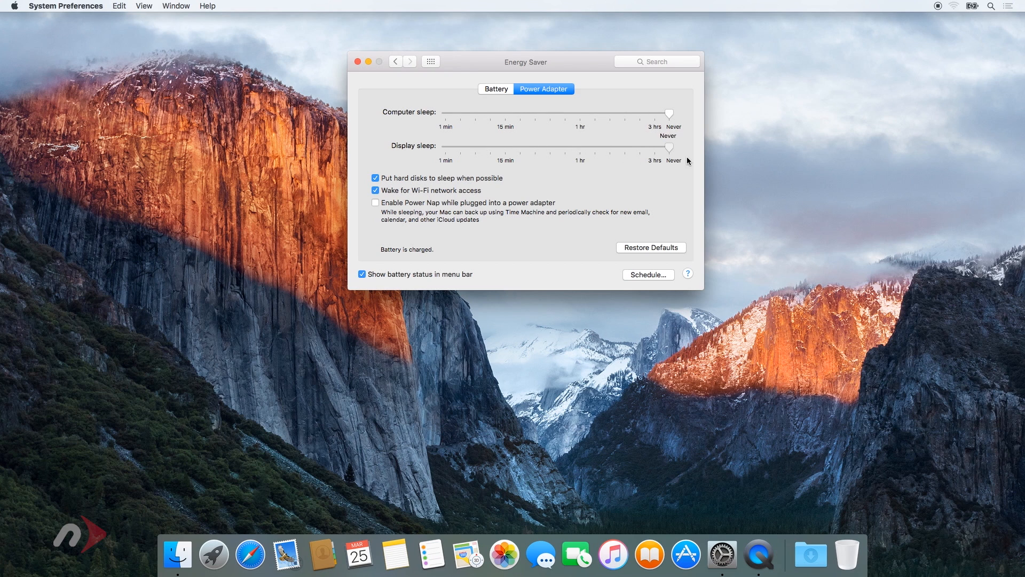
pyautogui.click(375, 178)
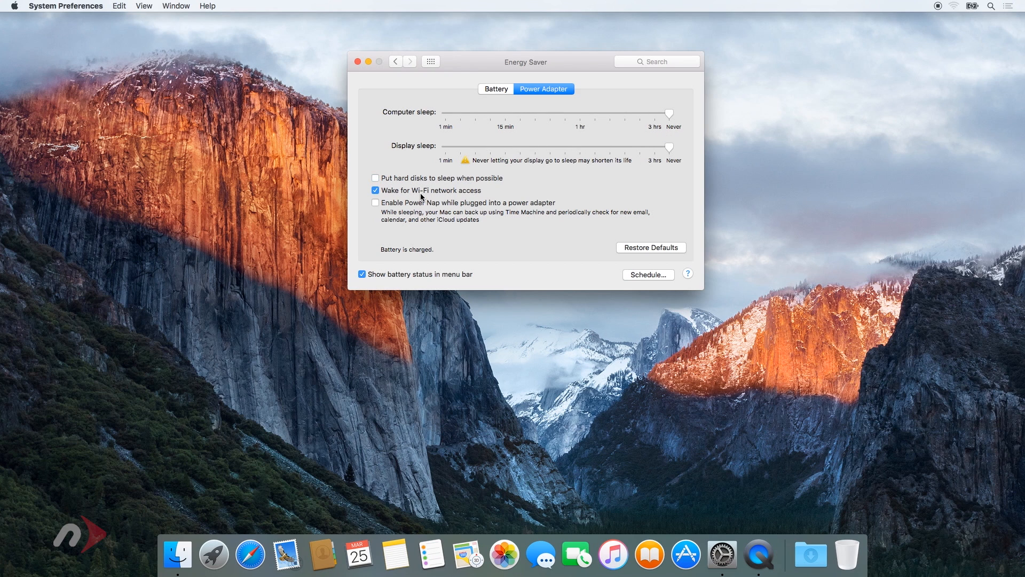
# - On Battery, set computer and display sleep to Never and disable display dimming
pyautogui.click(496, 88)
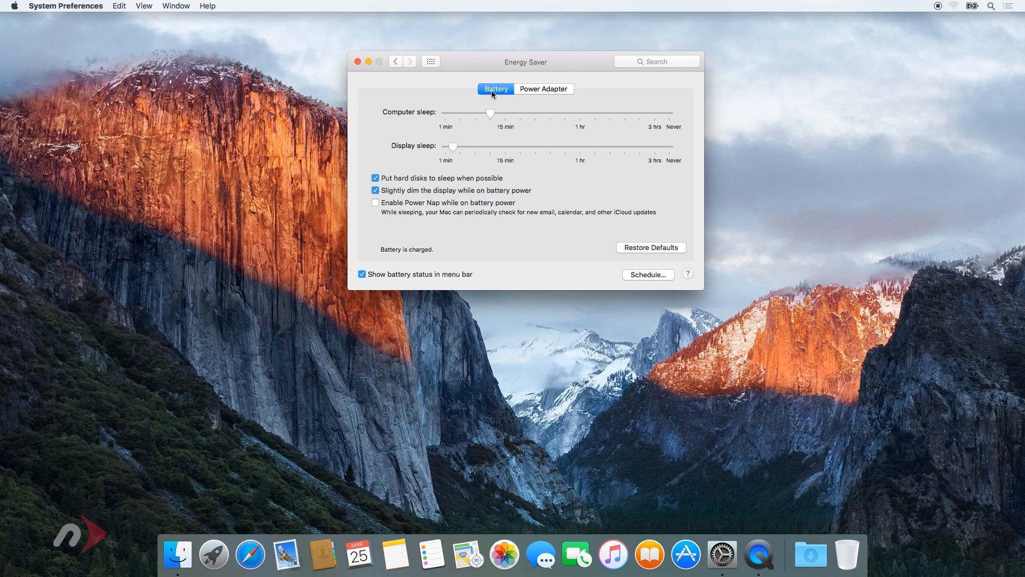
pyautogui.moveTo(490, 113); pyautogui.dragTo(669, 112)
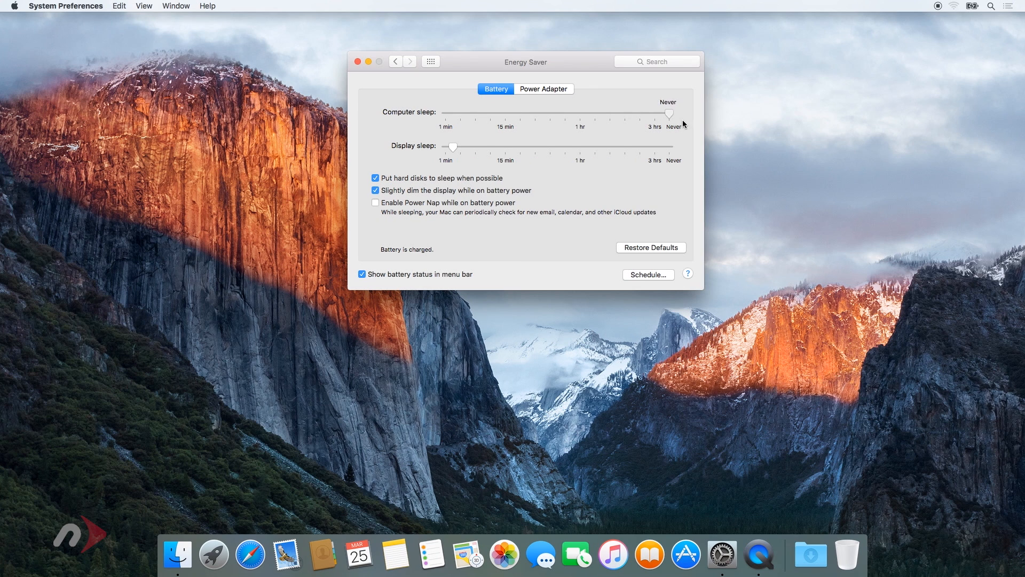
pyautogui.moveTo(452, 146); pyautogui.dragTo(662, 146)
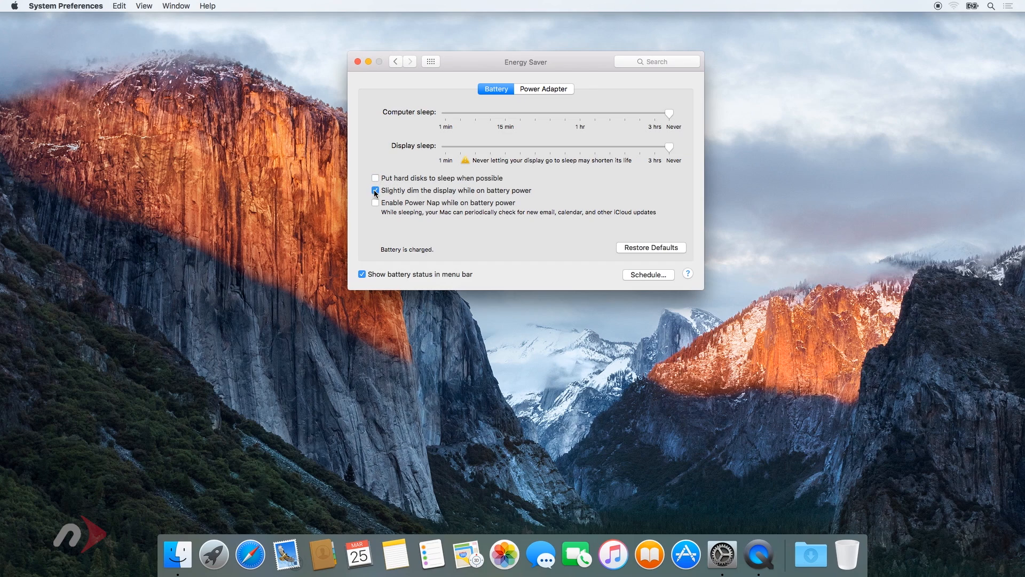
pyautogui.click(374, 190)
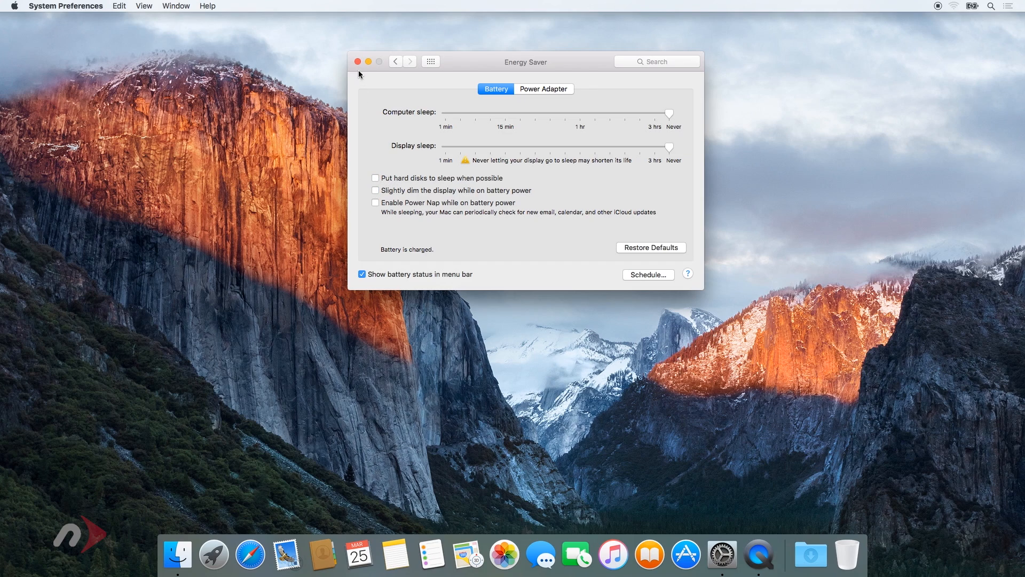